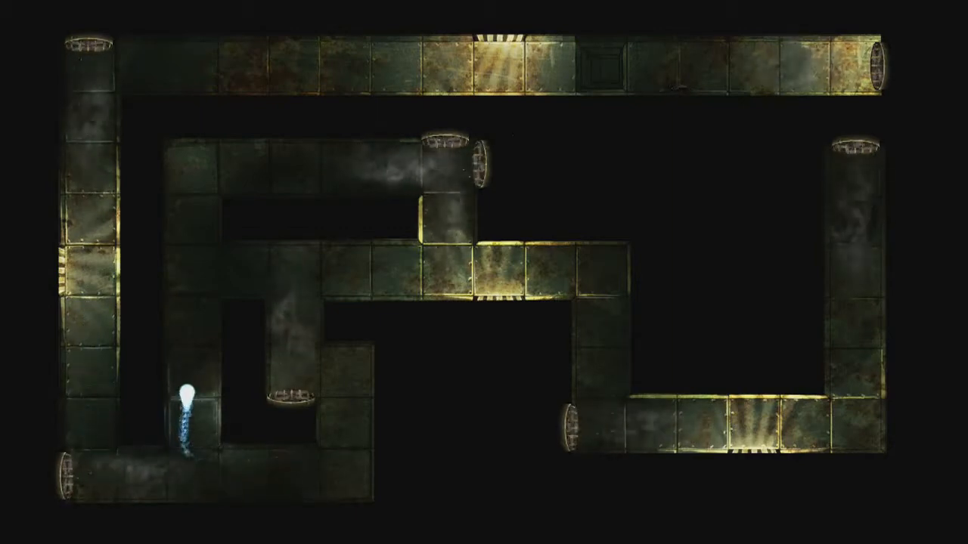
pyautogui.moveTo(235, 167)
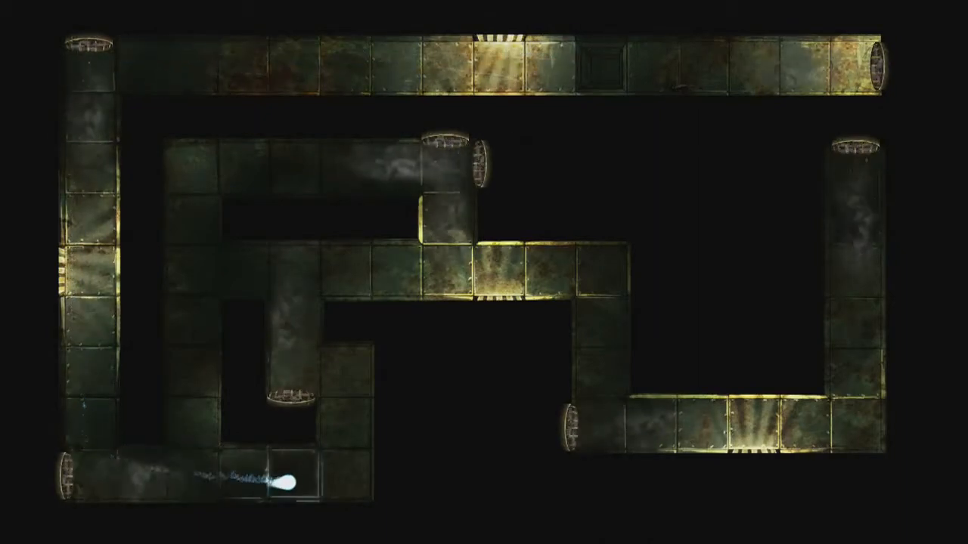
pyautogui.moveTo(190, 329)
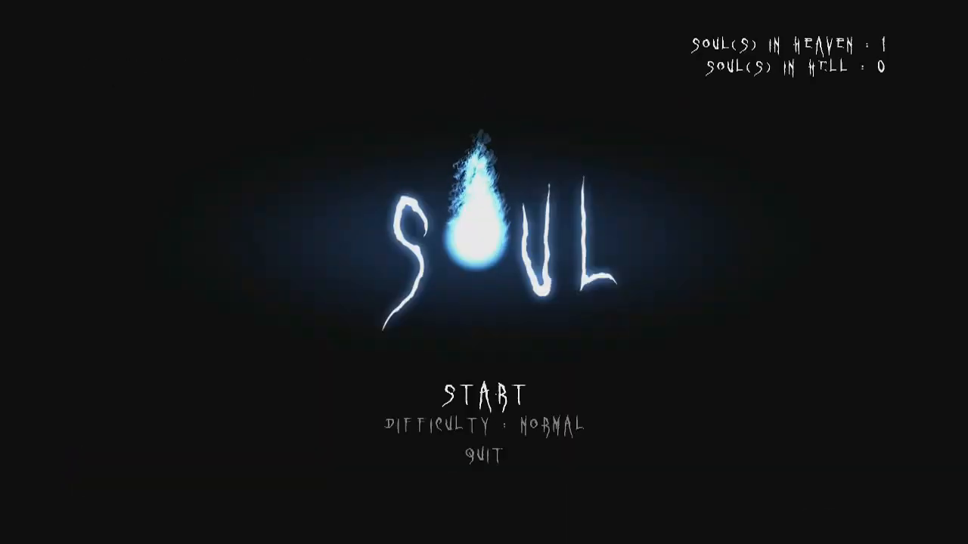
pyautogui.click(482, 427)
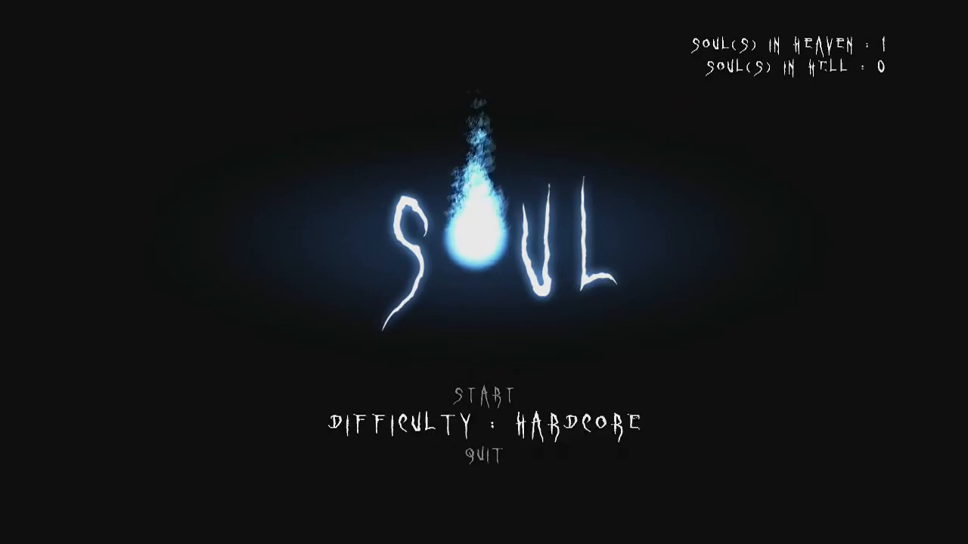
pyautogui.click(483, 424)
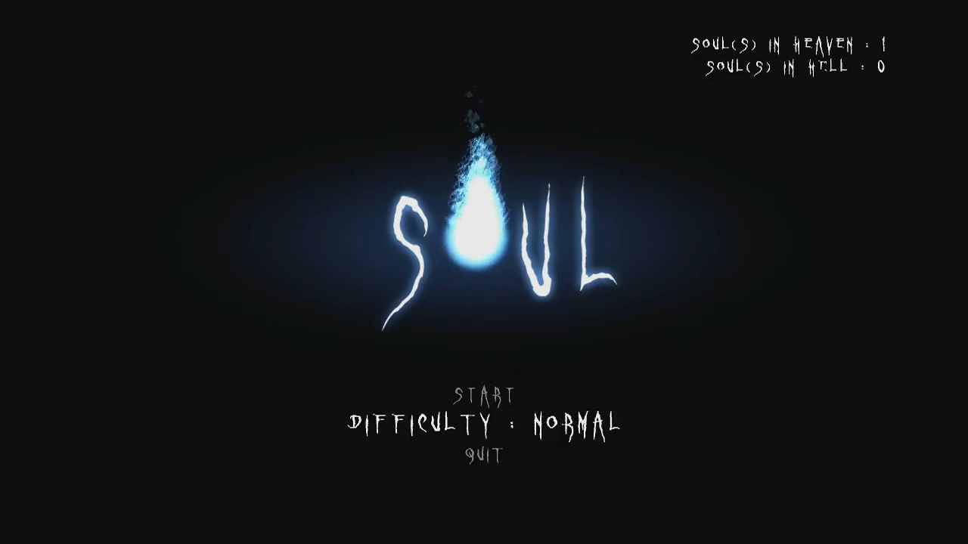